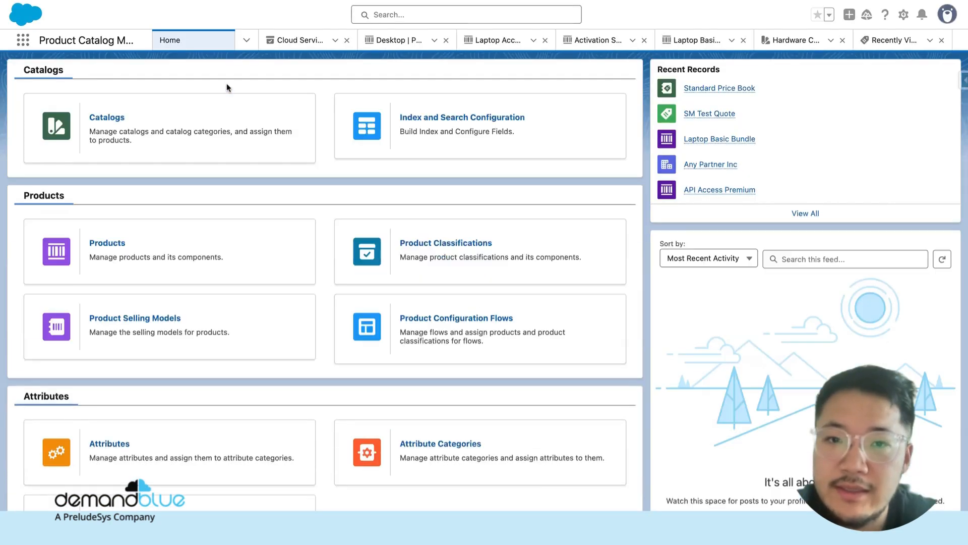
Switch the Catalogs list to All Catalogs and open Hardware Catalog
{"action": "scroll", "scroll_direction": "down", "scroll_amount": 3}
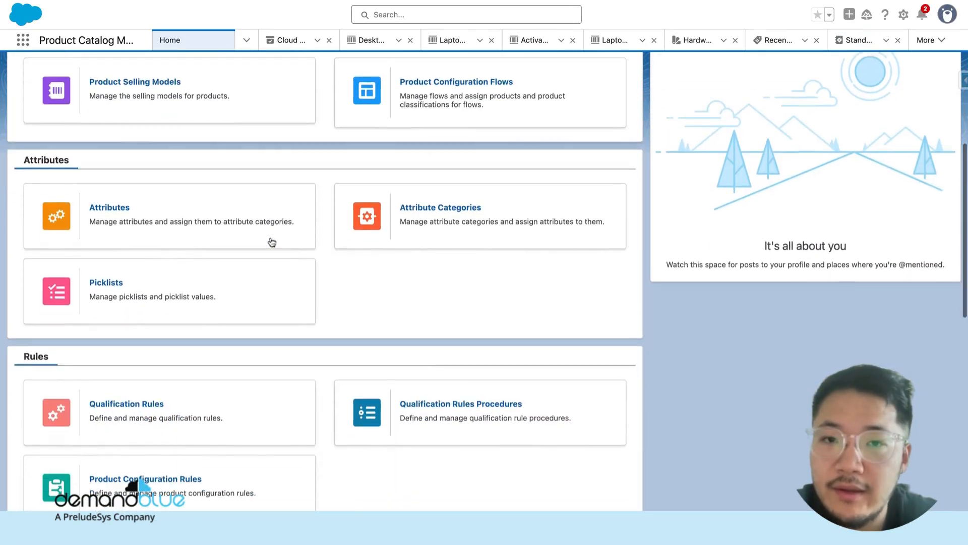
{"action": "scroll", "scroll_direction": "down", "scroll_amount": 3}
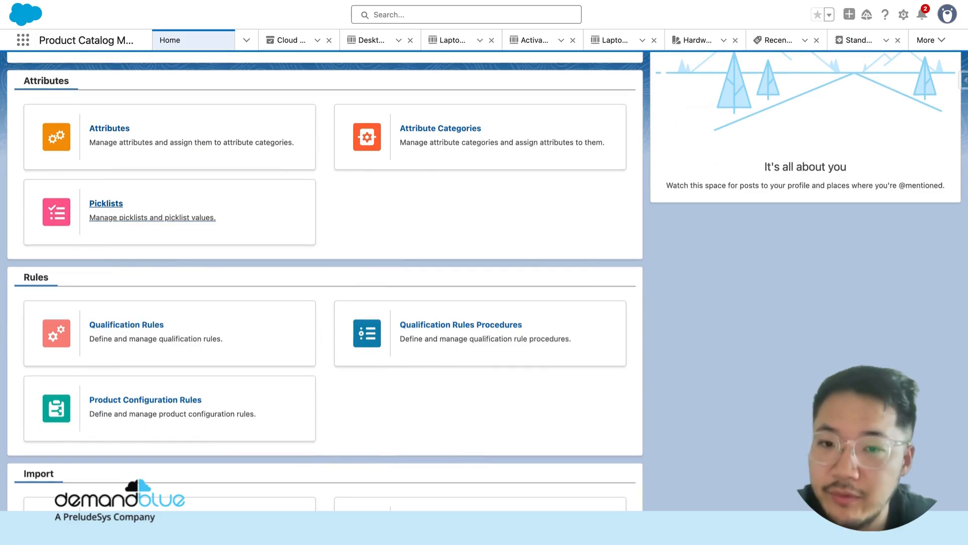
{"action": "scroll", "scroll_direction": "down", "scroll_amount": 3}
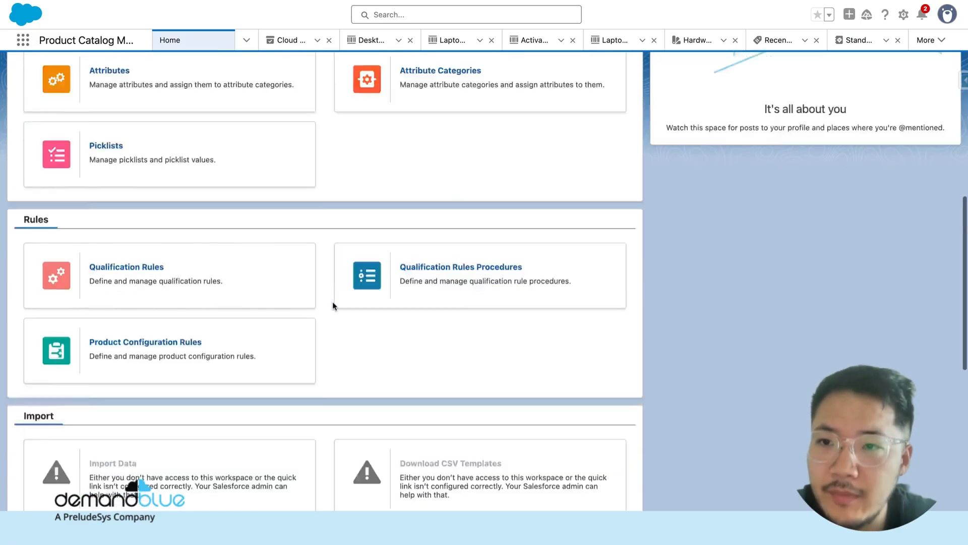
{"action": "scroll", "scroll_direction": "up", "scroll_amount": 3}
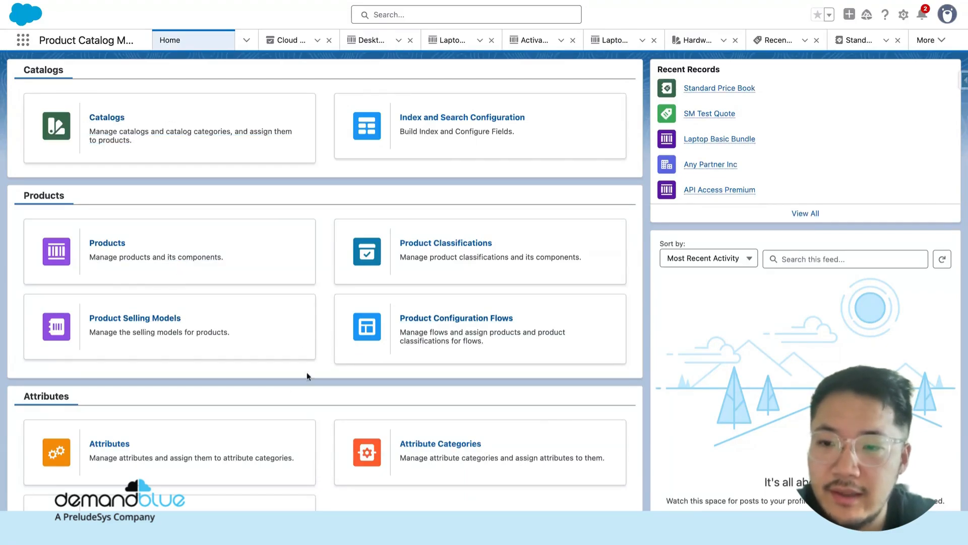
{"action": "mouse_move", "coordinate": [135, 317]}
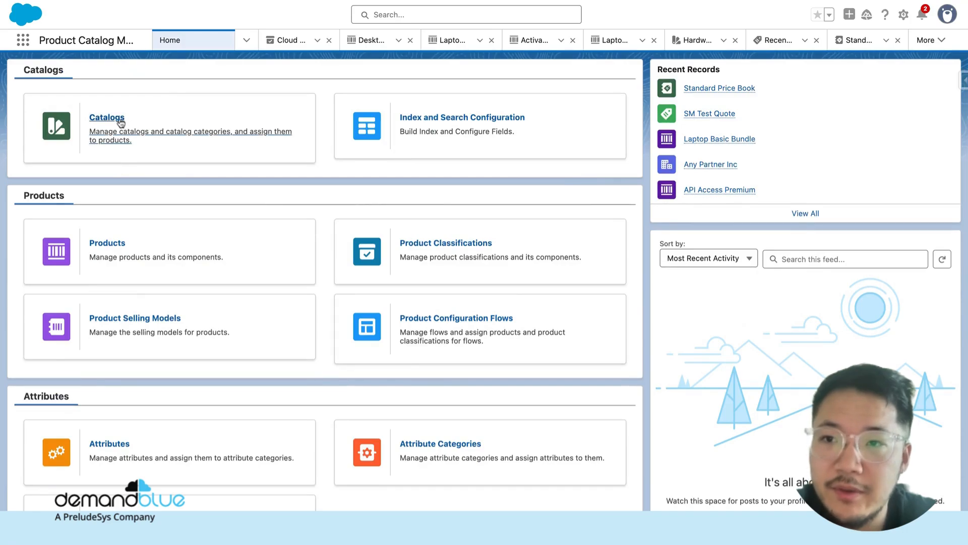
{"action": "left_click", "coordinate": [107, 117]}
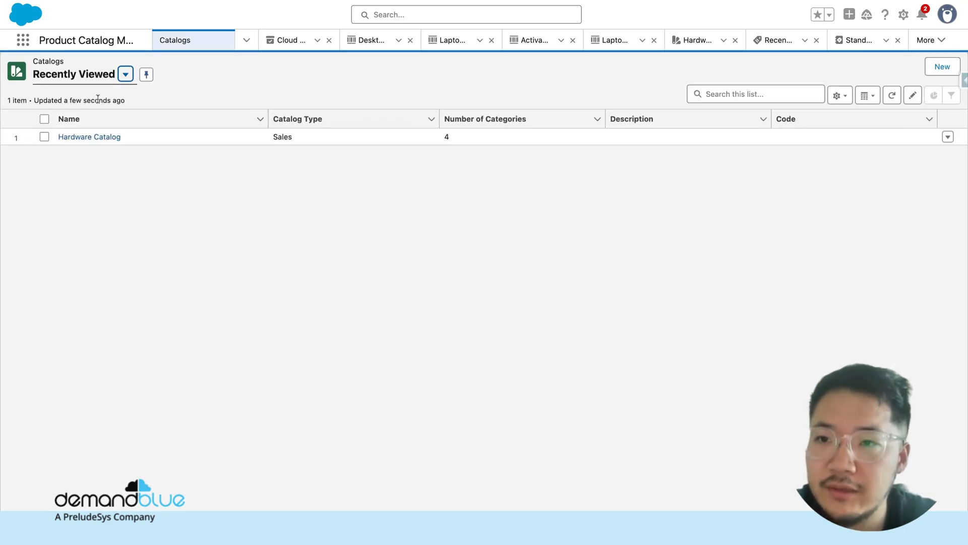
{"action": "left_click", "coordinate": [126, 74]}
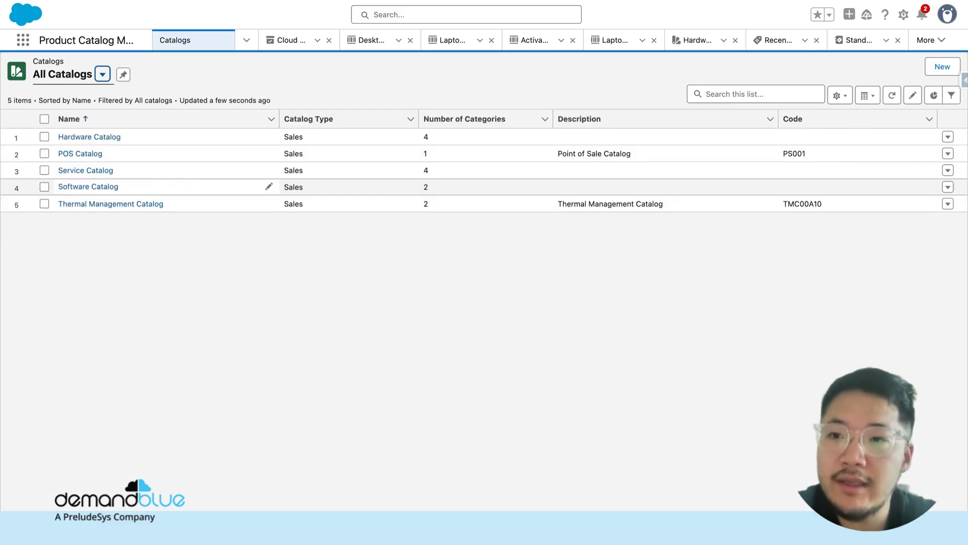
{"action": "mouse_move", "coordinate": [88, 137]}
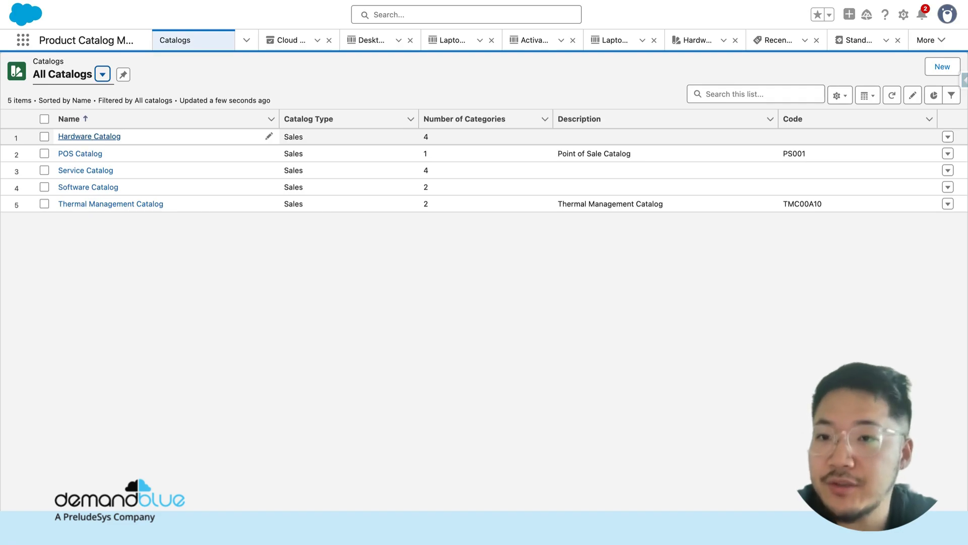
{"action": "left_click", "coordinate": [89, 136]}
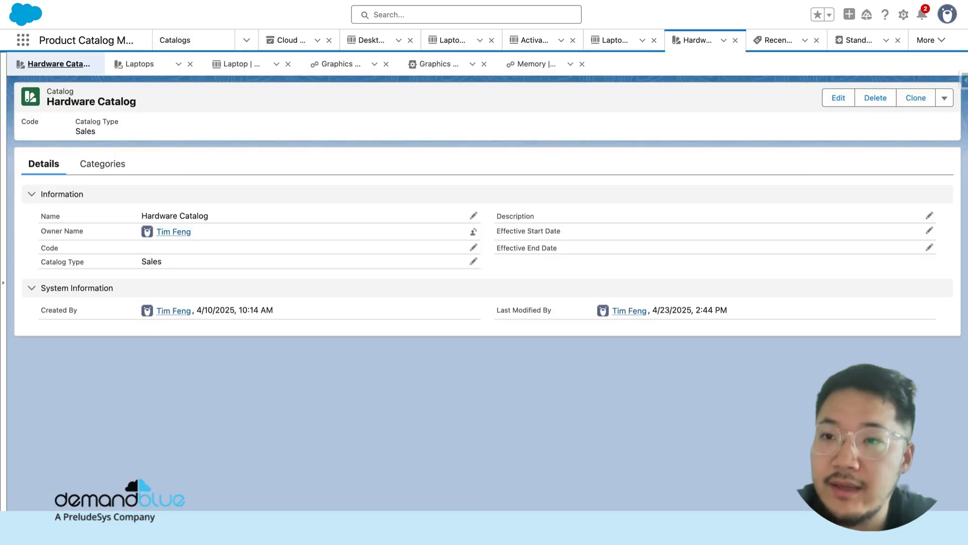
{"action": "mouse_move", "coordinate": [165, 130]}
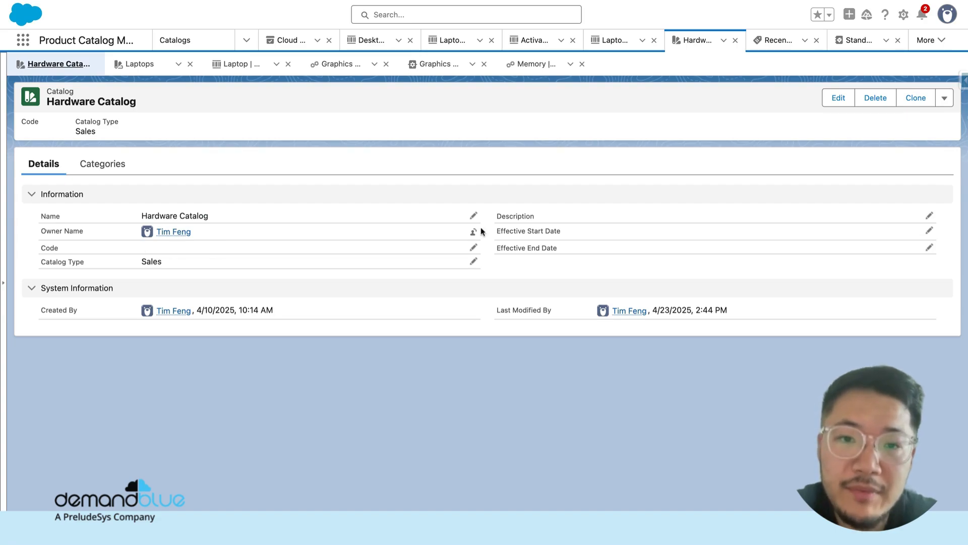
{"action": "mouse_move", "coordinate": [572, 225]}
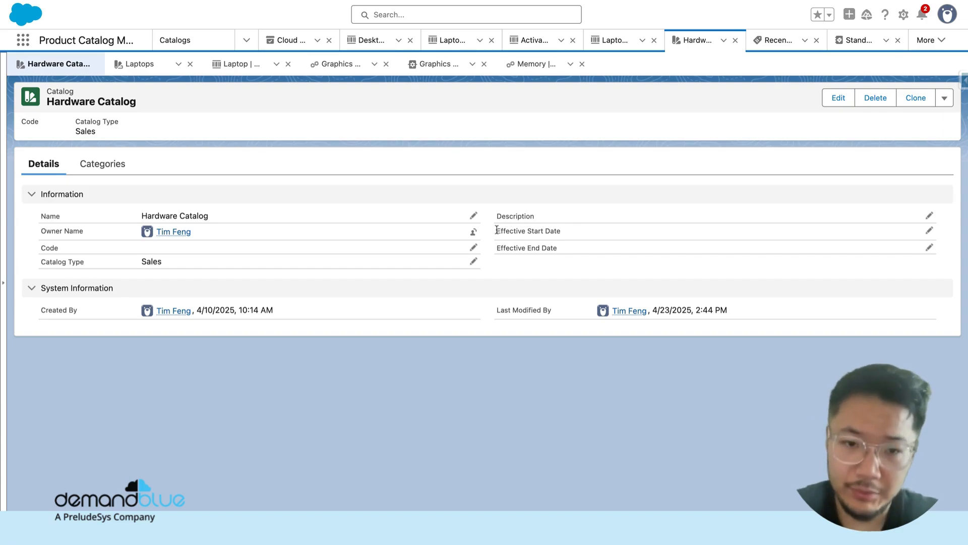
{"action": "mouse_move", "coordinate": [498, 276]}
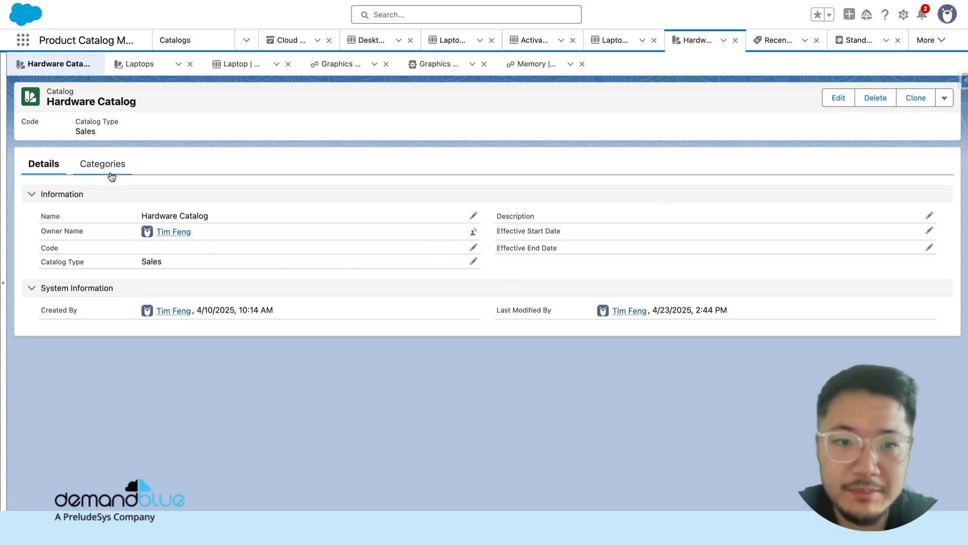
{"action": "mouse_move", "coordinate": [138, 181]}
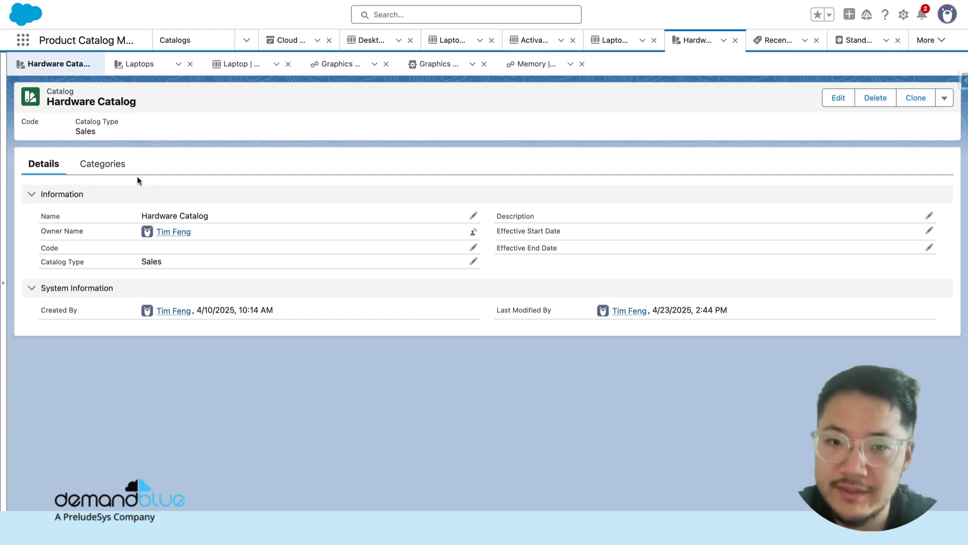
Cancel an edit of Hardware Catalog and view its Categories: Laptops, Desktops, Accessories, Subscription
{"action": "left_click", "coordinate": [836, 97]}
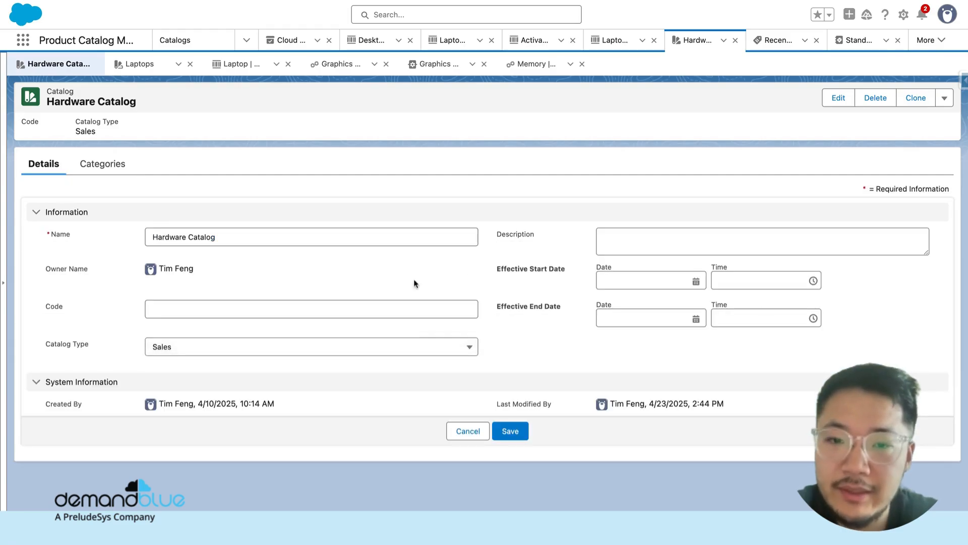
{"action": "left_click", "coordinate": [468, 430]}
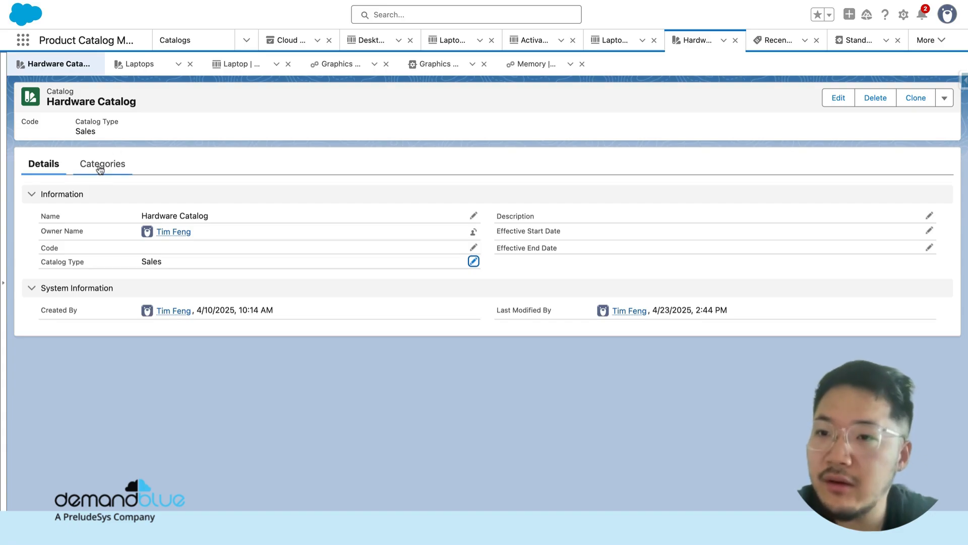
{"action": "left_click", "coordinate": [102, 163]}
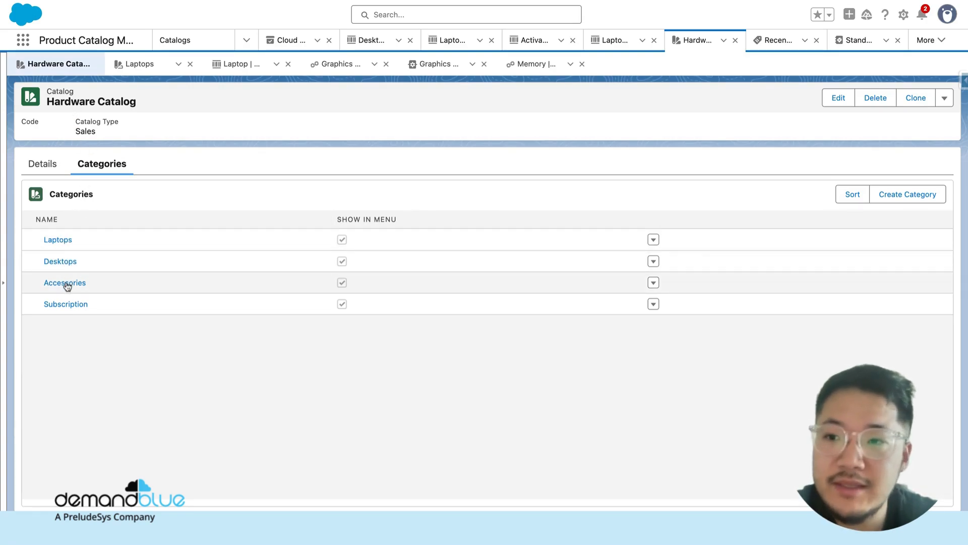
Open the Laptops category's related products to reach the Laptop product (LP001)
{"action": "left_click", "coordinate": [58, 239]}
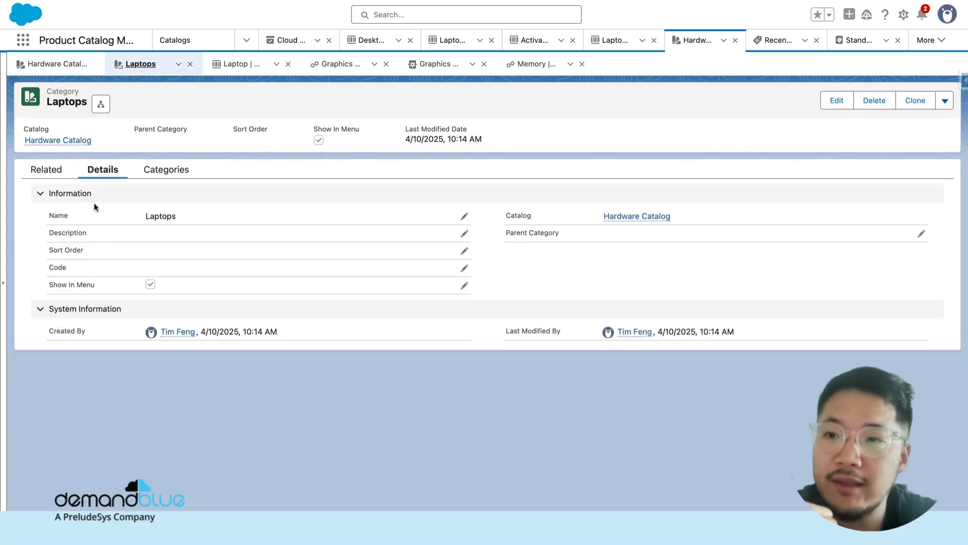
{"action": "mouse_move", "coordinate": [47, 173]}
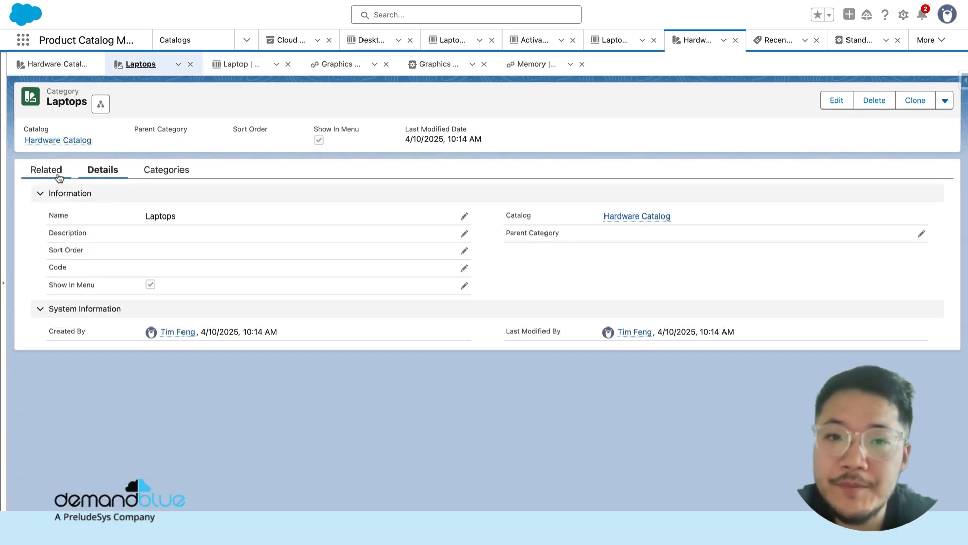
{"action": "left_click", "coordinate": [47, 170]}
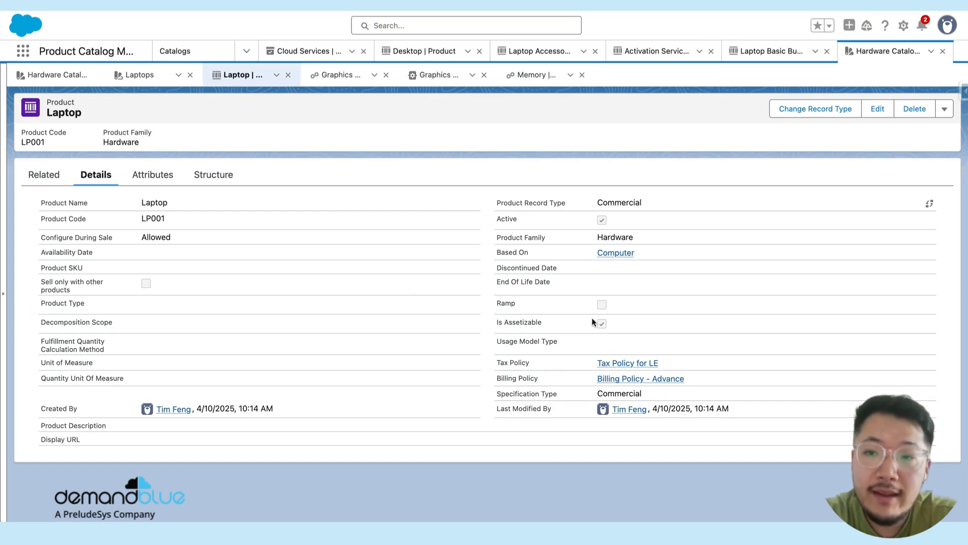
{"action": "mouse_move", "coordinate": [153, 179]}
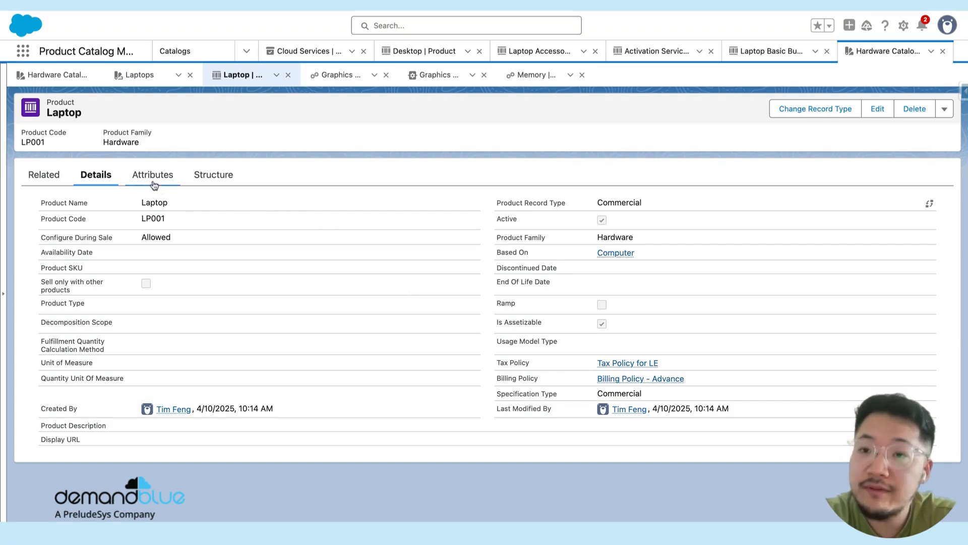
Review the Laptop's six attributes, then view the Laptop Basic Bundle (LB001) structure
{"action": "left_click", "coordinate": [152, 173]}
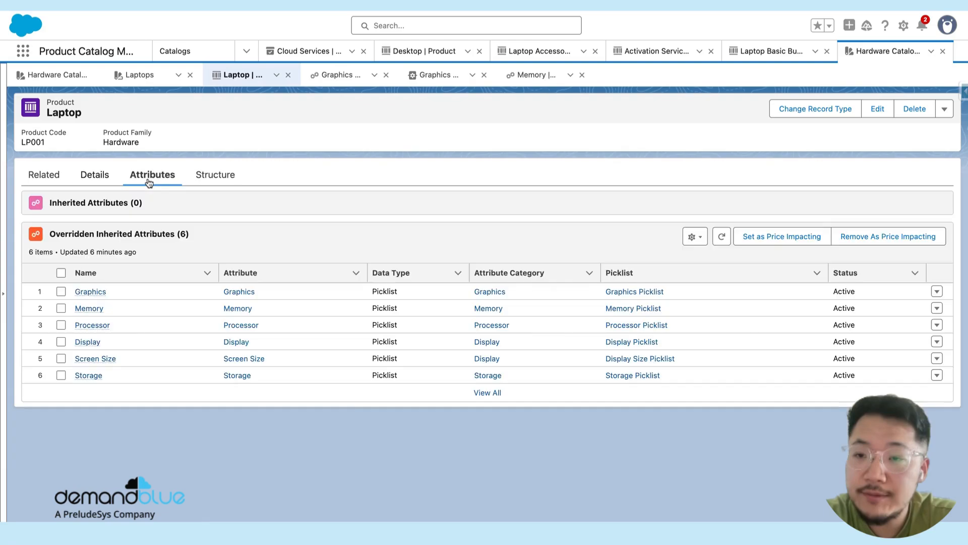
{"action": "mouse_move", "coordinate": [259, 239]}
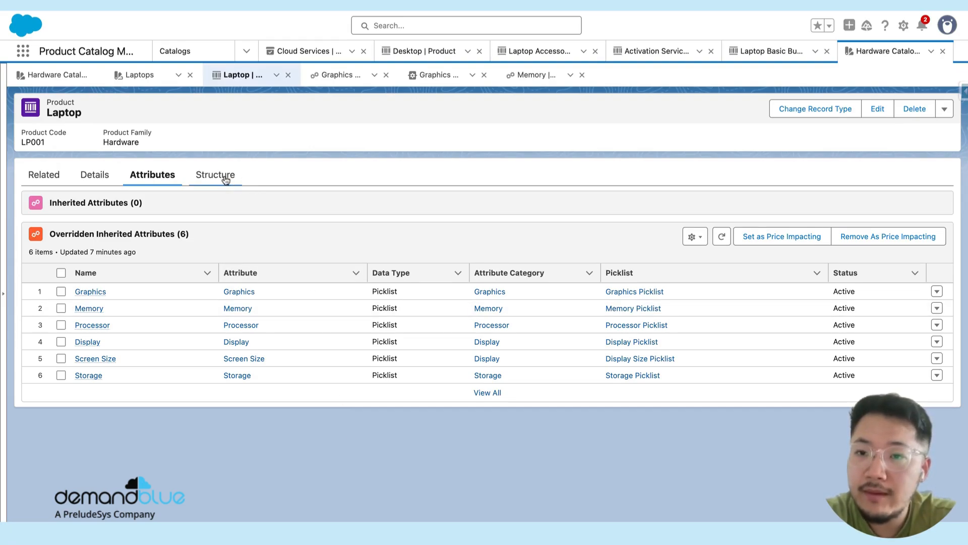
{"action": "left_click", "coordinate": [774, 50]}
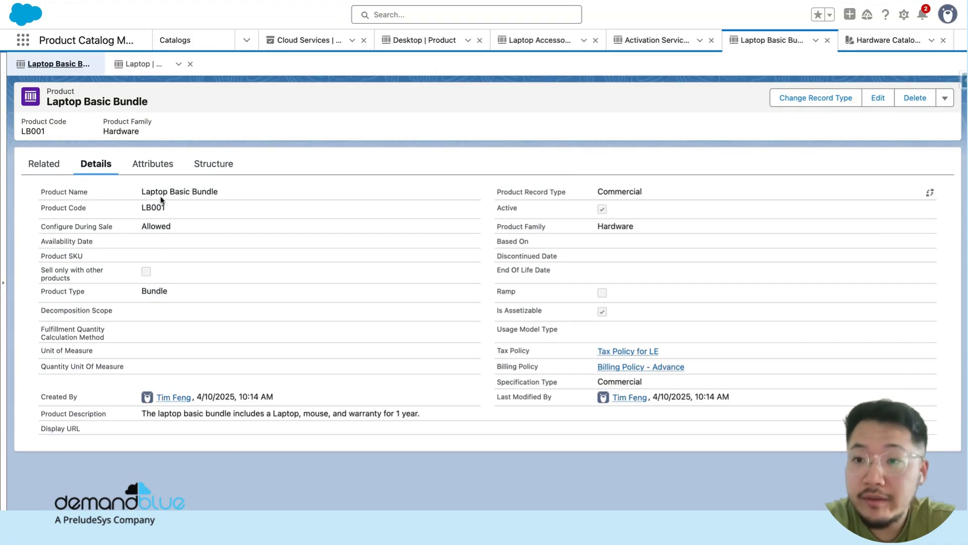
Expand the Laptop Basic Bundle structure nodes and show Computer Protection details with Antivirus
{"action": "left_click", "coordinate": [213, 164]}
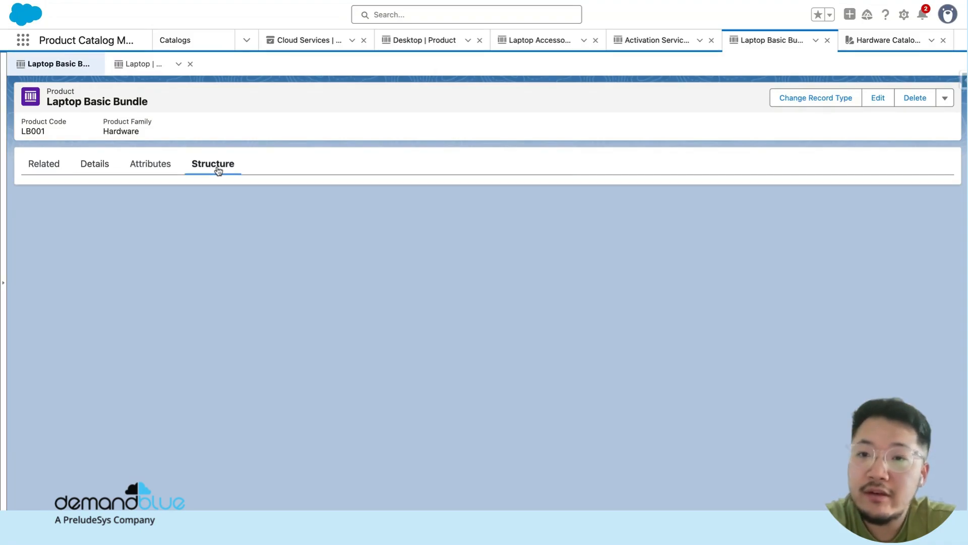
{"action": "left_click", "coordinate": [212, 163]}
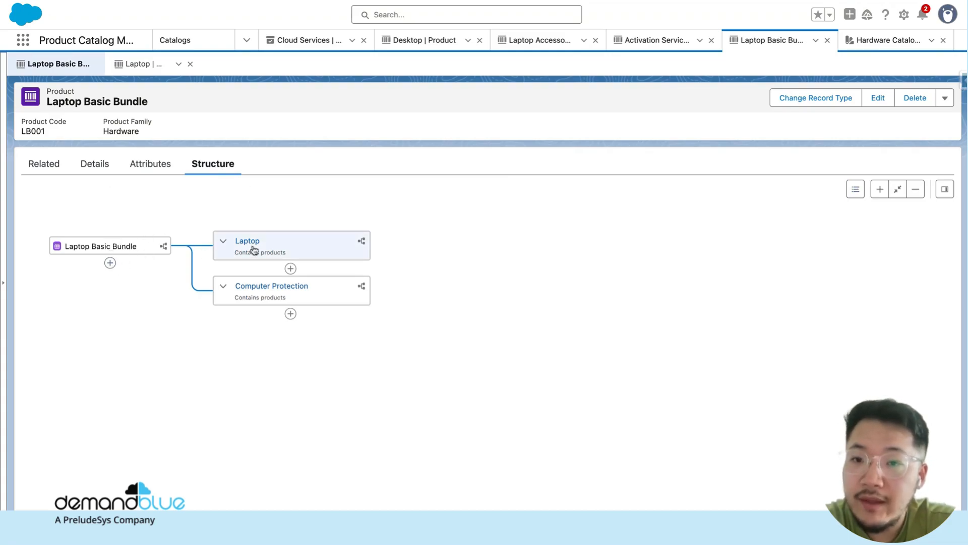
{"action": "mouse_move", "coordinate": [262, 247]}
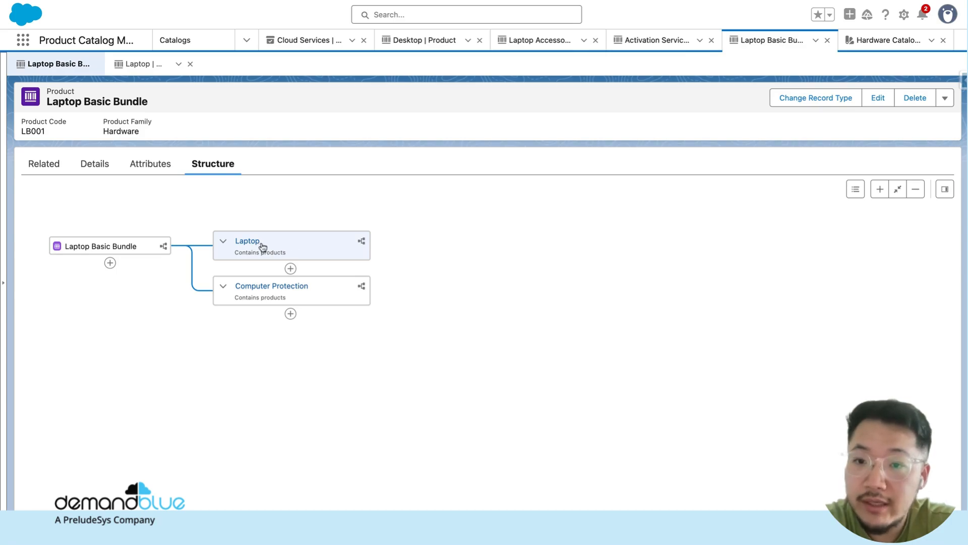
{"action": "mouse_move", "coordinate": [177, 248]}
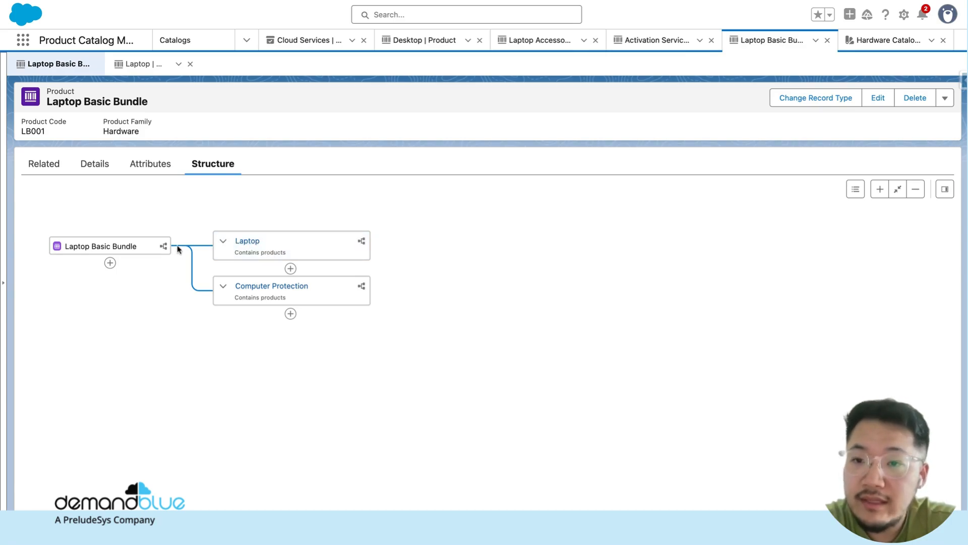
{"action": "left_click", "coordinate": [290, 268]}
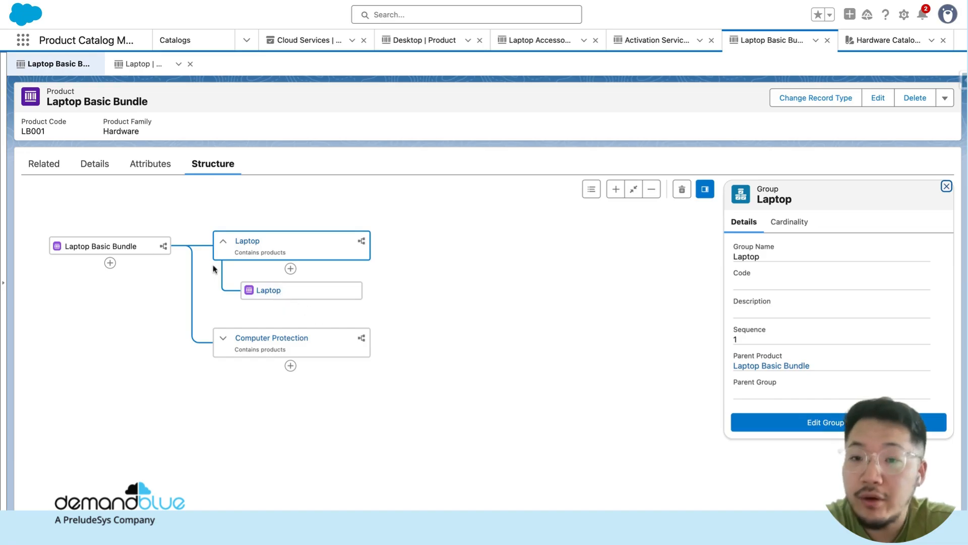
{"action": "mouse_move", "coordinate": [252, 231]}
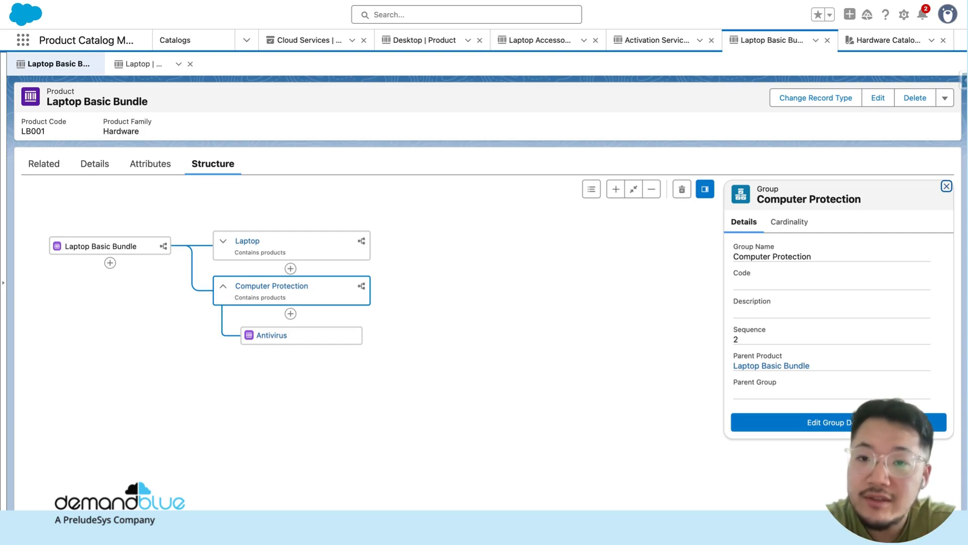
{"action": "mouse_move", "coordinate": [305, 250]}
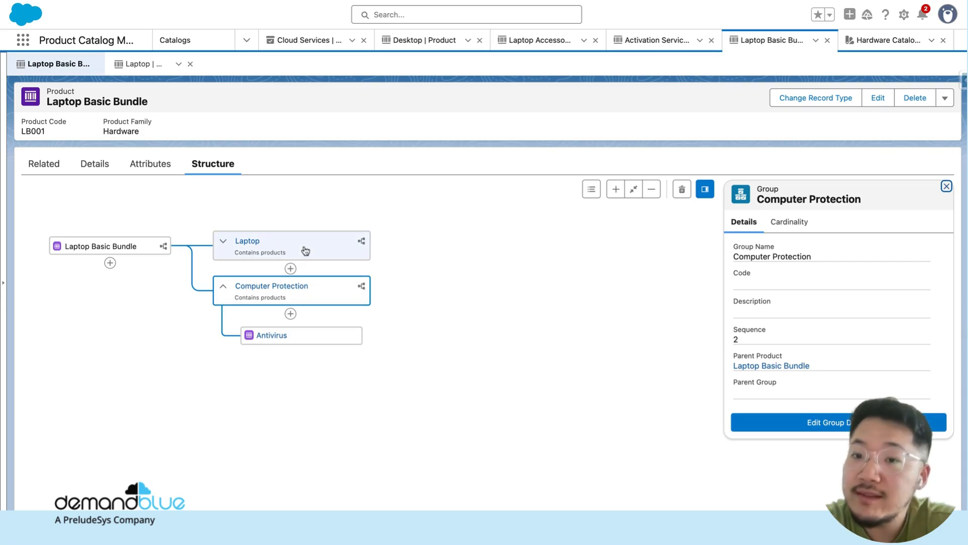
{"action": "mouse_move", "coordinate": [287, 65]}
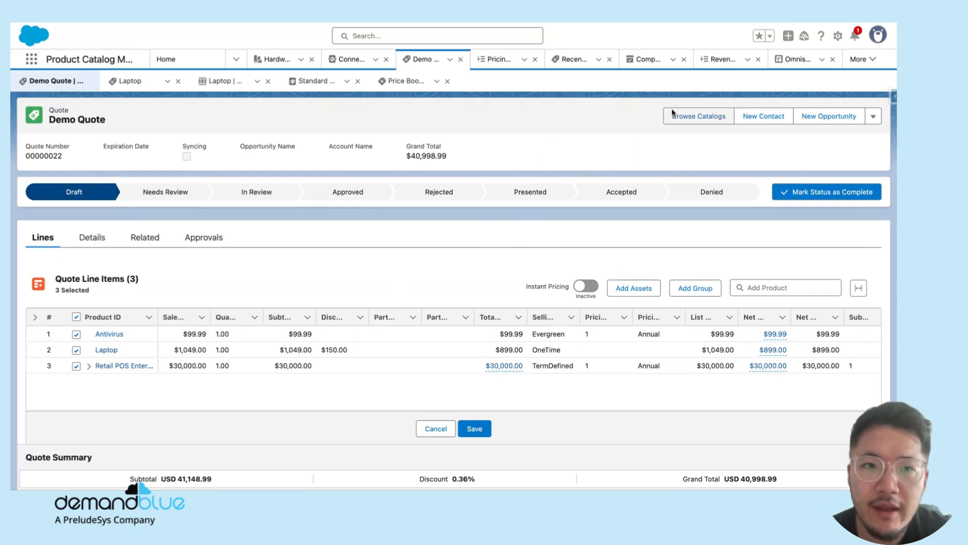
{"action": "mouse_move", "coordinate": [687, 141]}
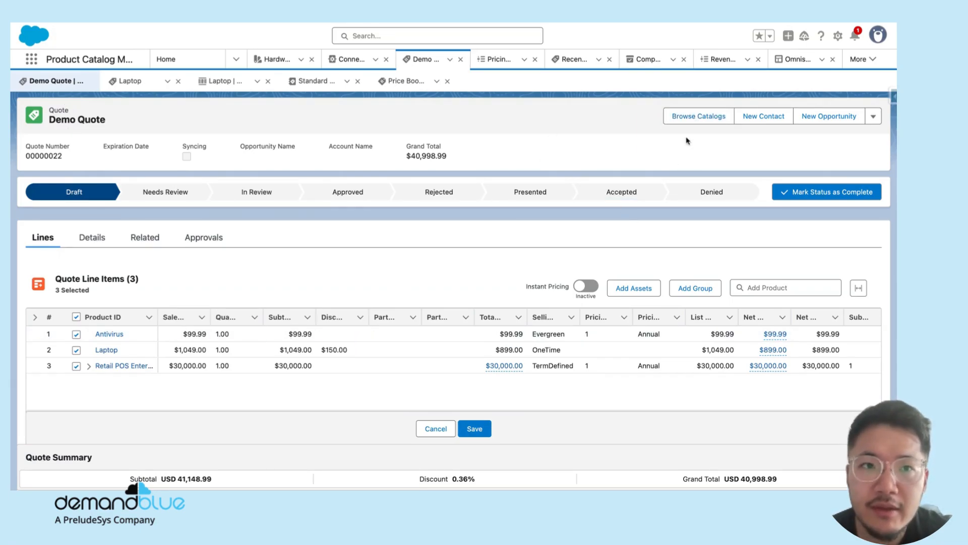
Browse catalogs from Demo Quote and continue with Hardware Catalog selected
{"action": "left_click", "coordinate": [699, 116]}
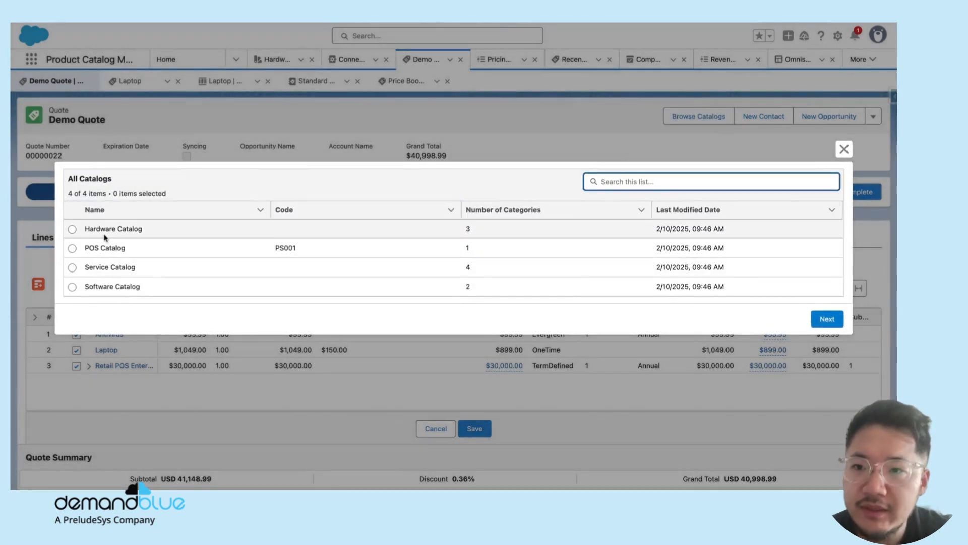
{"action": "mouse_move", "coordinate": [107, 227]}
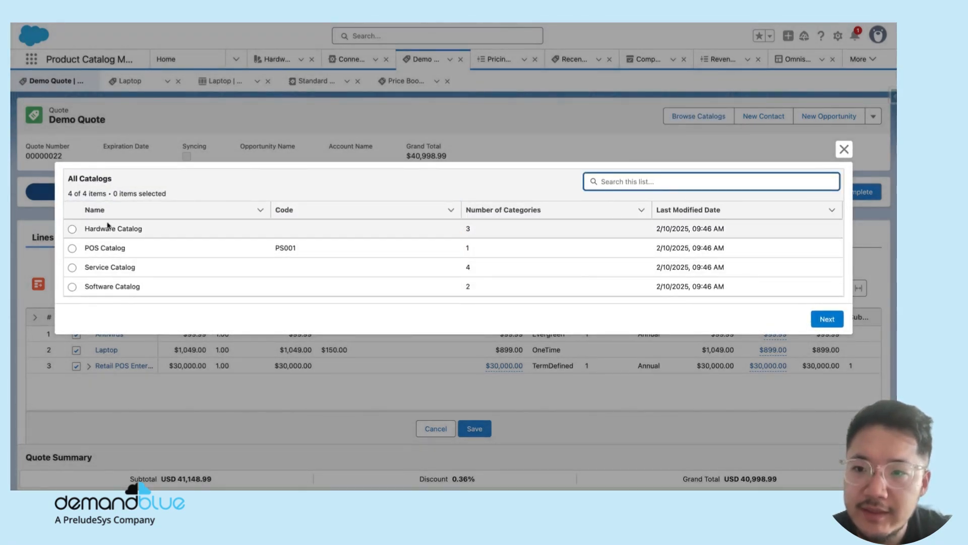
{"action": "left_click", "coordinate": [72, 228]}
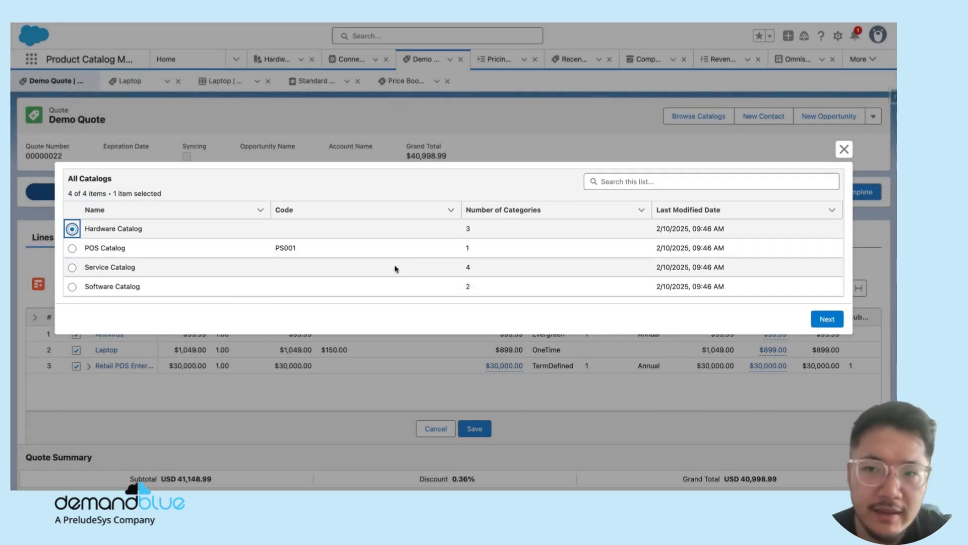
{"action": "left_click", "coordinate": [827, 319]}
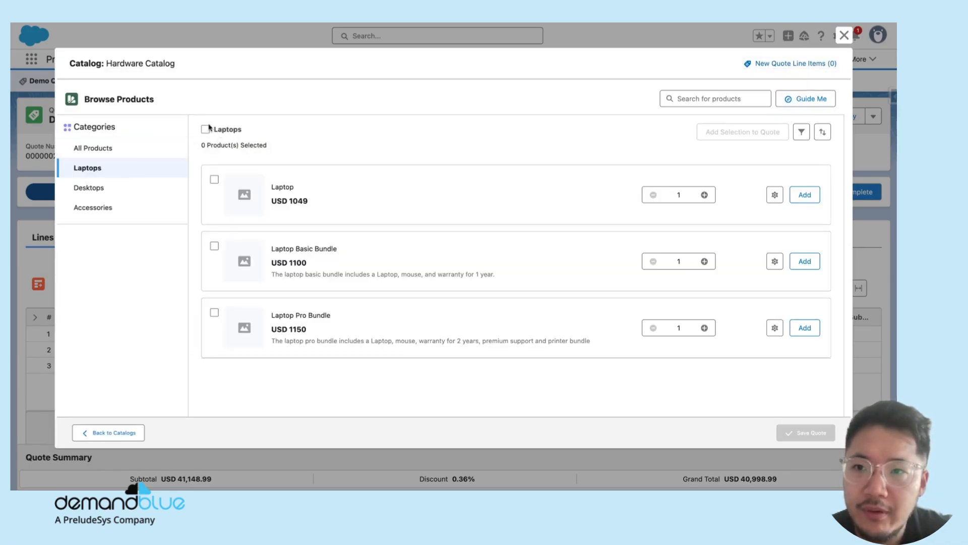
Check Desktops, return to Laptops, select the Laptop product and start configuring it
{"action": "left_click", "coordinate": [88, 188]}
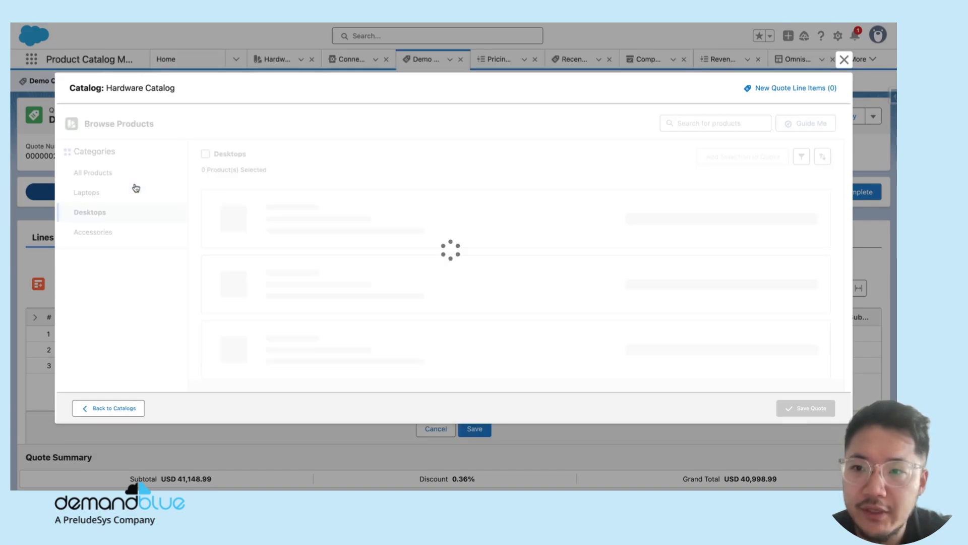
{"action": "left_click", "coordinate": [87, 192]}
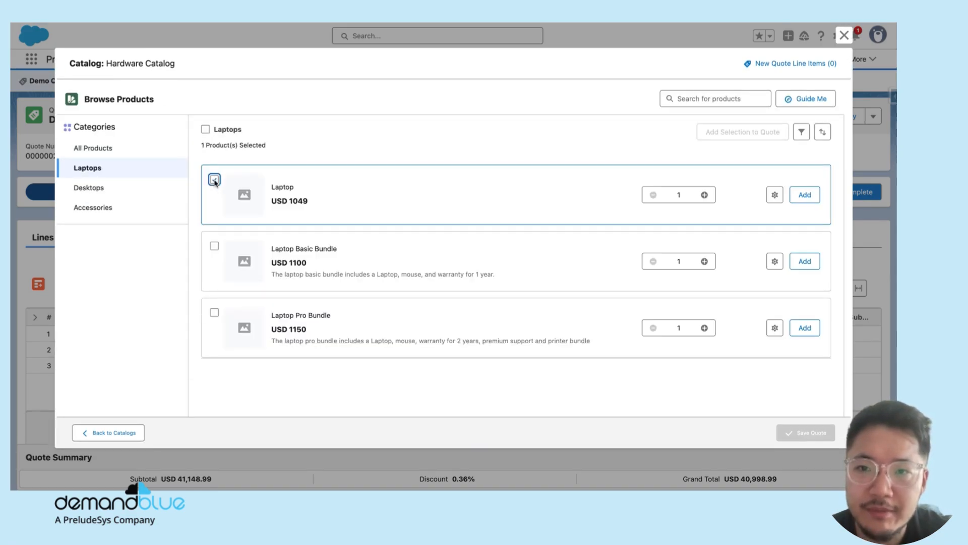
{"action": "left_click", "coordinate": [214, 179]}
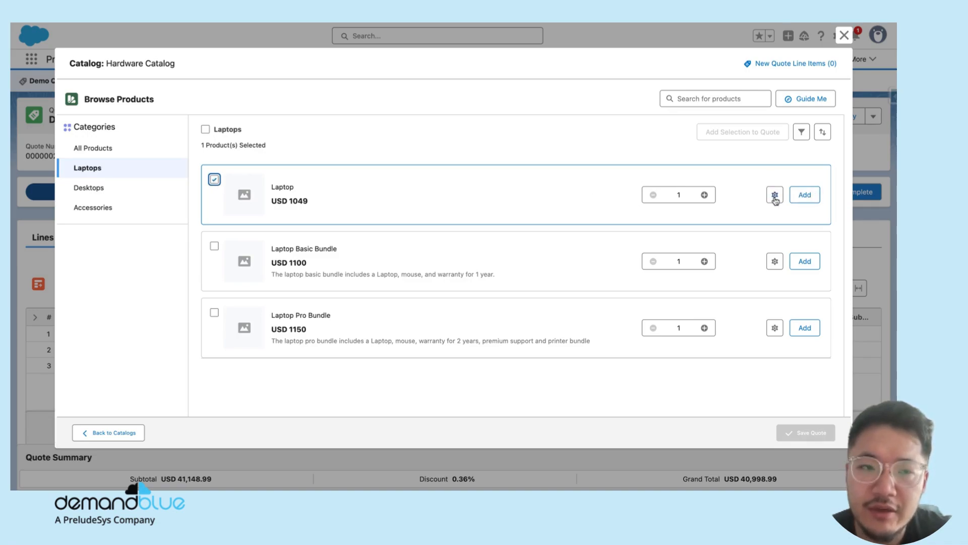
{"action": "left_click", "coordinate": [775, 194]}
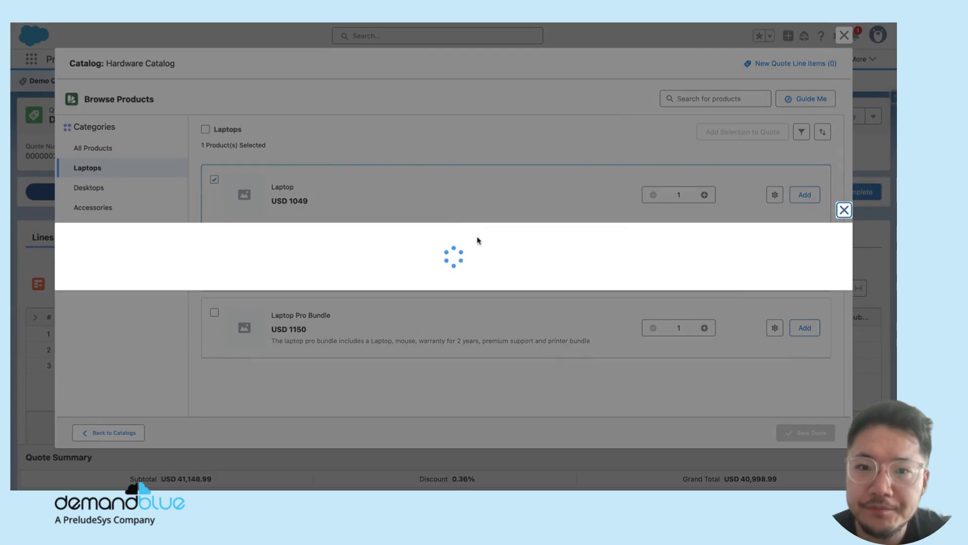
Review Laptop graphics, processor and display options, including available screen sizes
{"action": "left_click", "coordinate": [774, 194]}
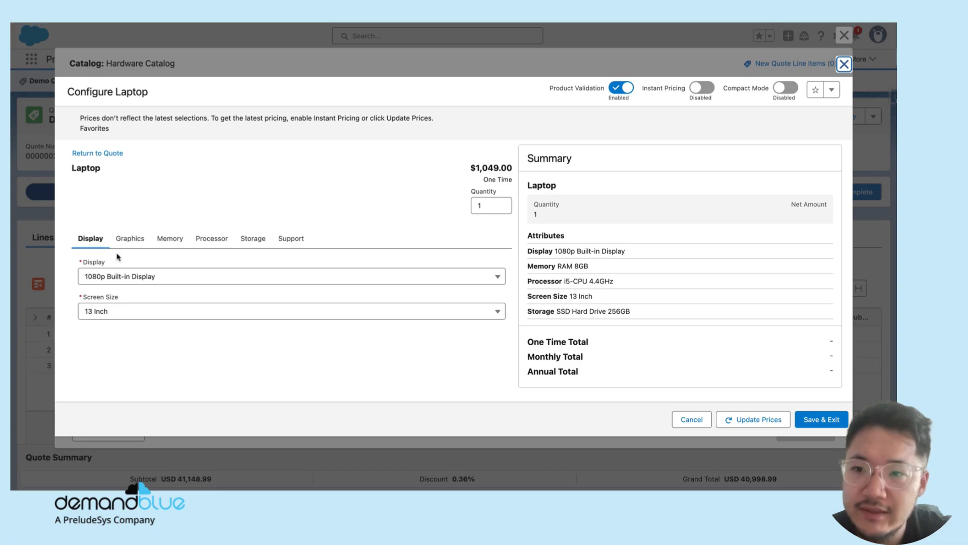
{"action": "left_click", "coordinate": [129, 239]}
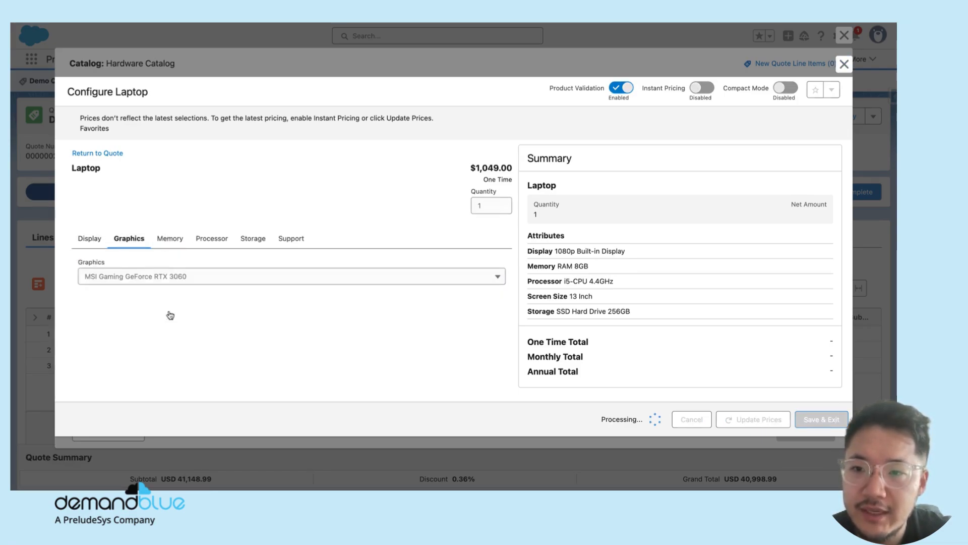
{"action": "left_click", "coordinate": [210, 238]}
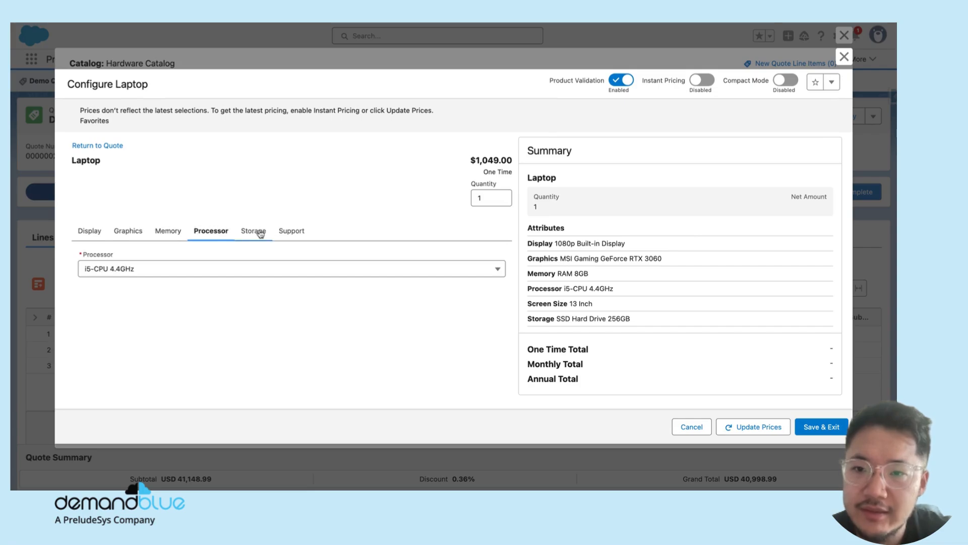
{"action": "left_click", "coordinate": [90, 230]}
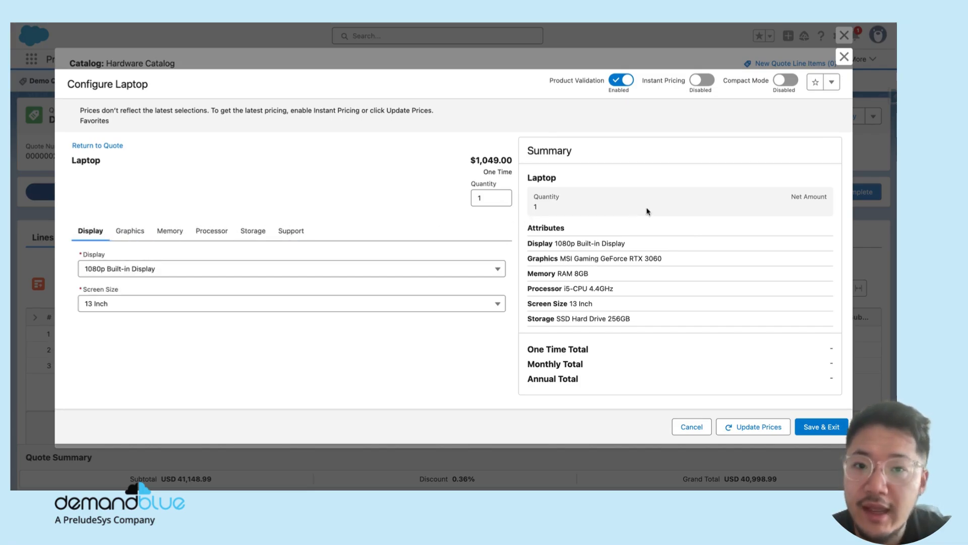
{"action": "left_click", "coordinate": [290, 303]}
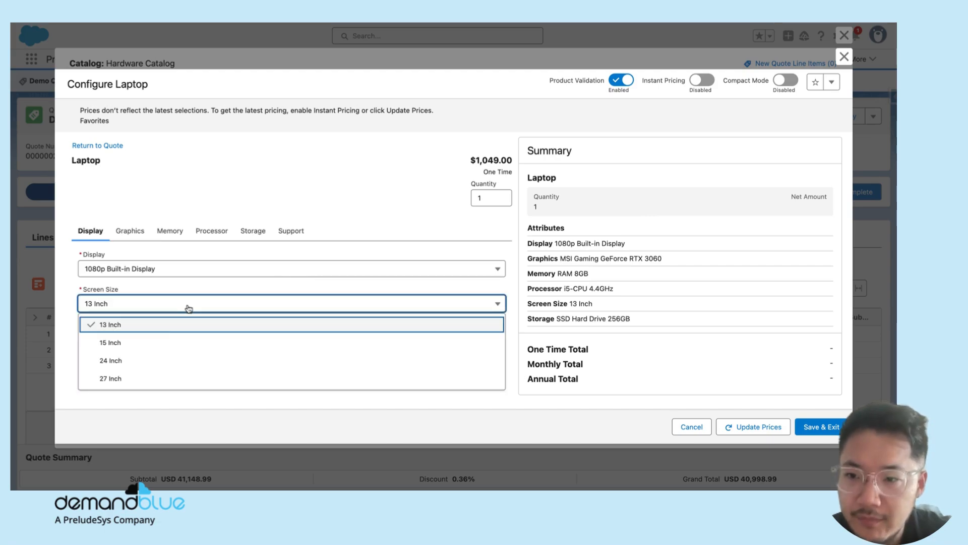
{"action": "mouse_move", "coordinate": [165, 332]}
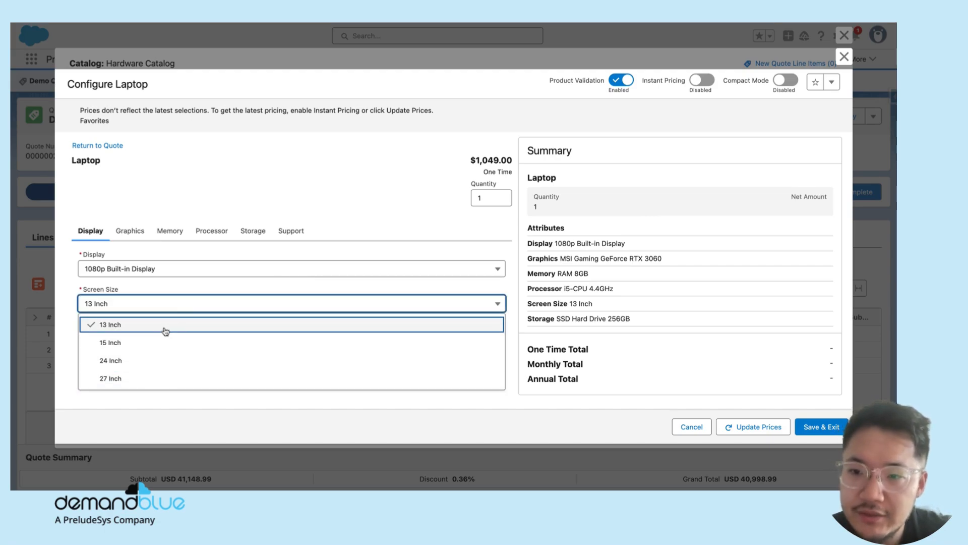
{"action": "mouse_move", "coordinate": [162, 333]}
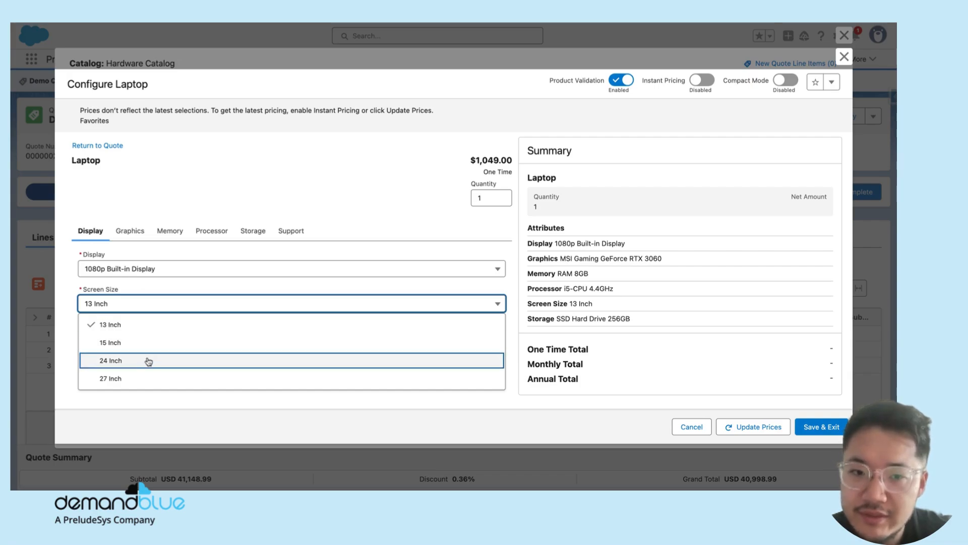
{"action": "mouse_move", "coordinate": [431, 342]}
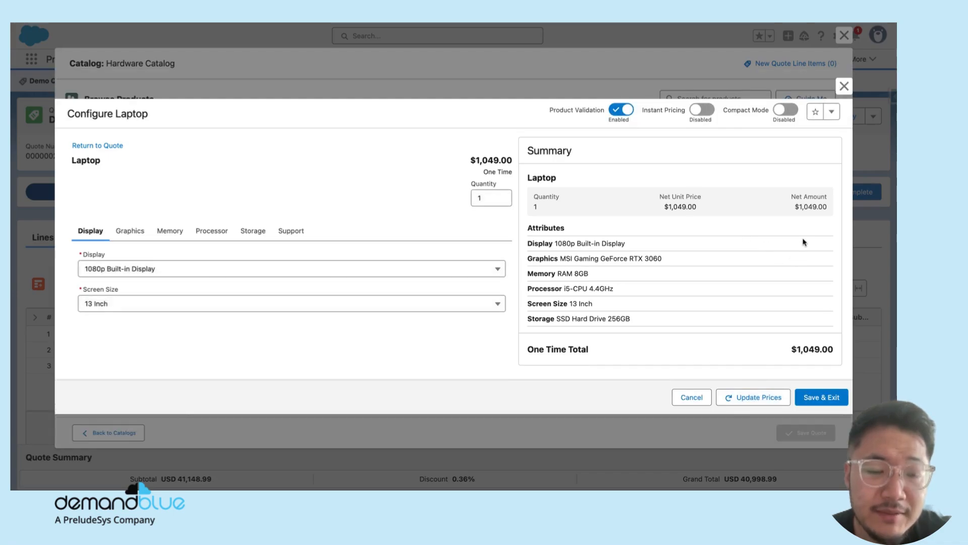
{"action": "mouse_move", "coordinate": [622, 244]}
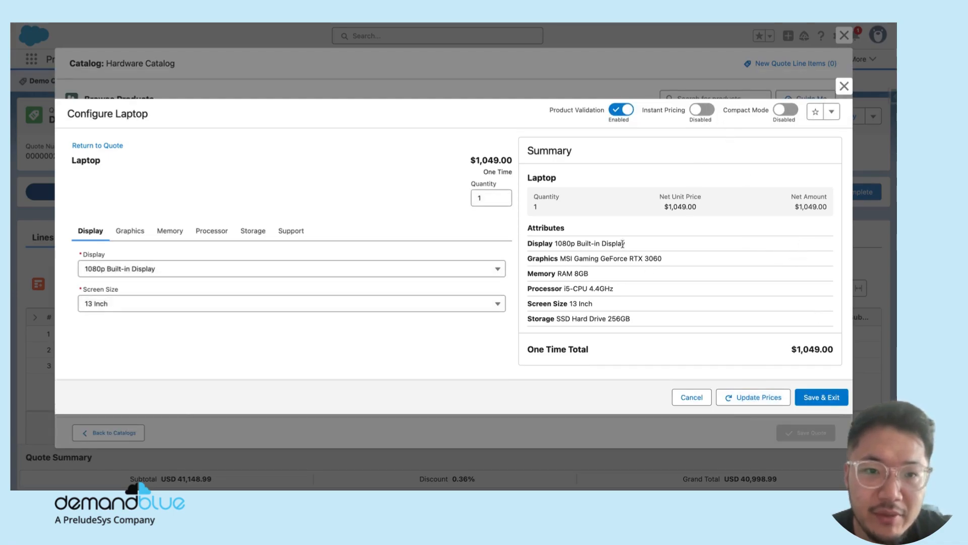
{"action": "mouse_move", "coordinate": [471, 252]}
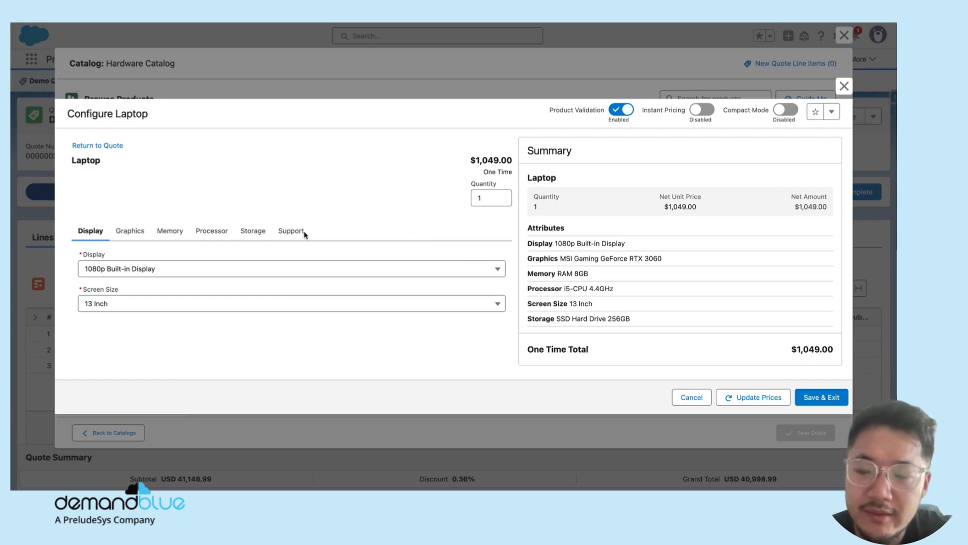
{"action": "mouse_move", "coordinate": [536, 241]}
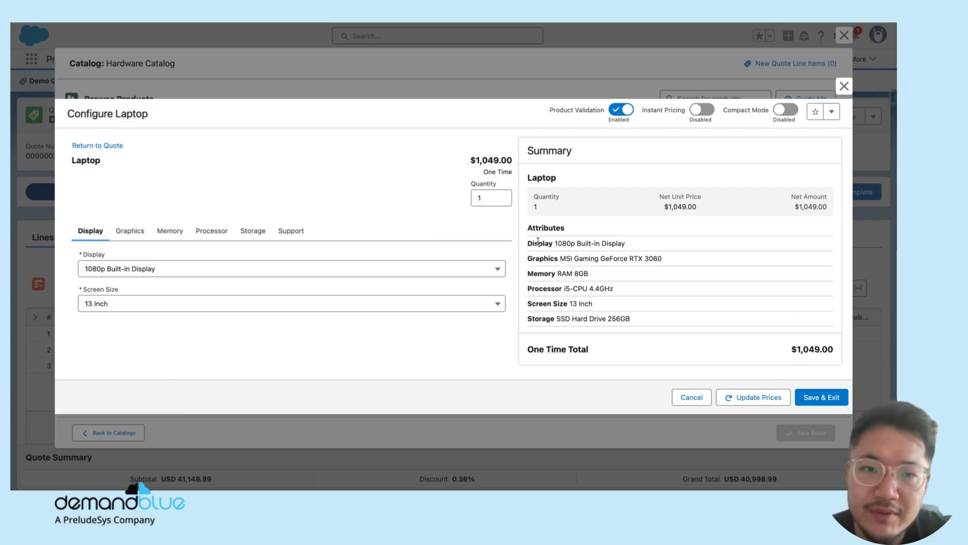
{"action": "mouse_move", "coordinate": [745, 289]}
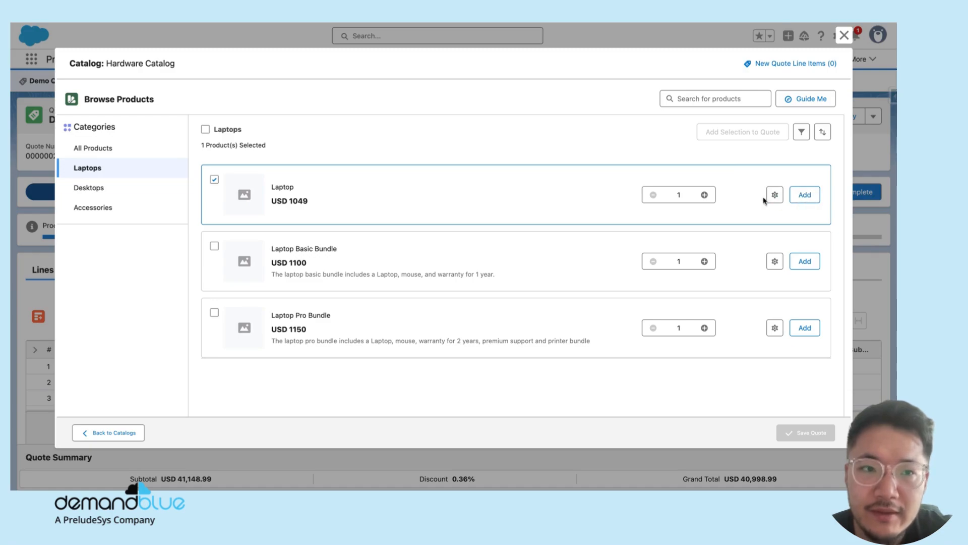
Add the configured Laptop to Demo Quote as a new quote line
{"action": "left_click", "coordinate": [804, 195]}
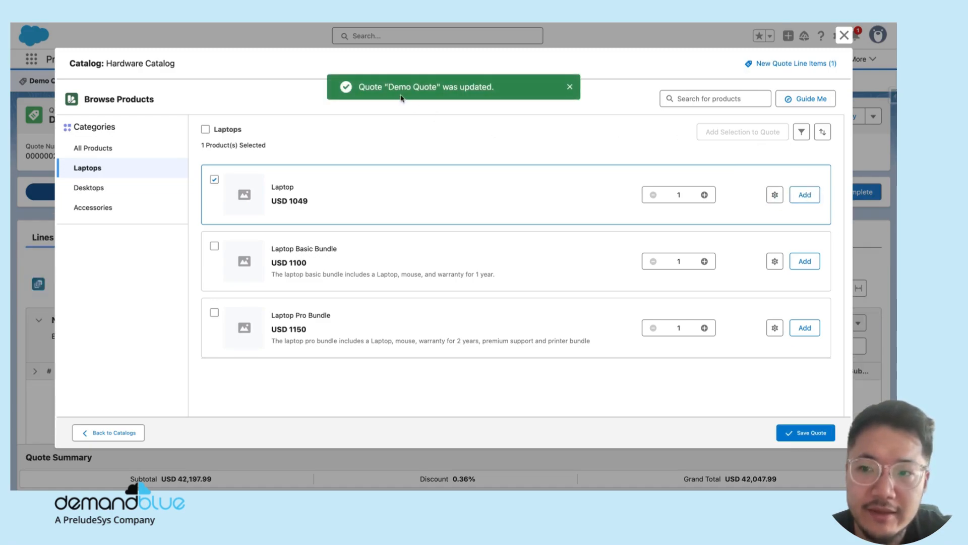
{"action": "mouse_move", "coordinate": [843, 38]}
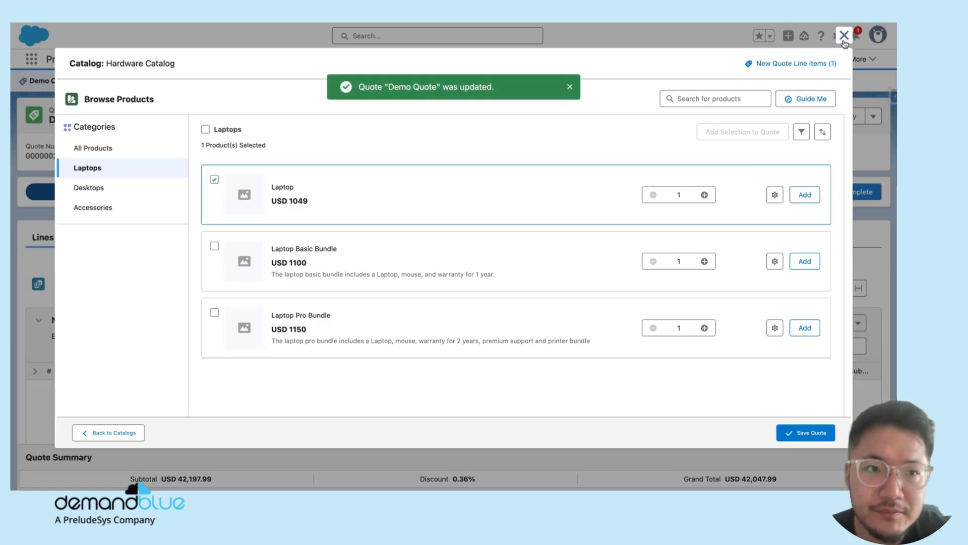